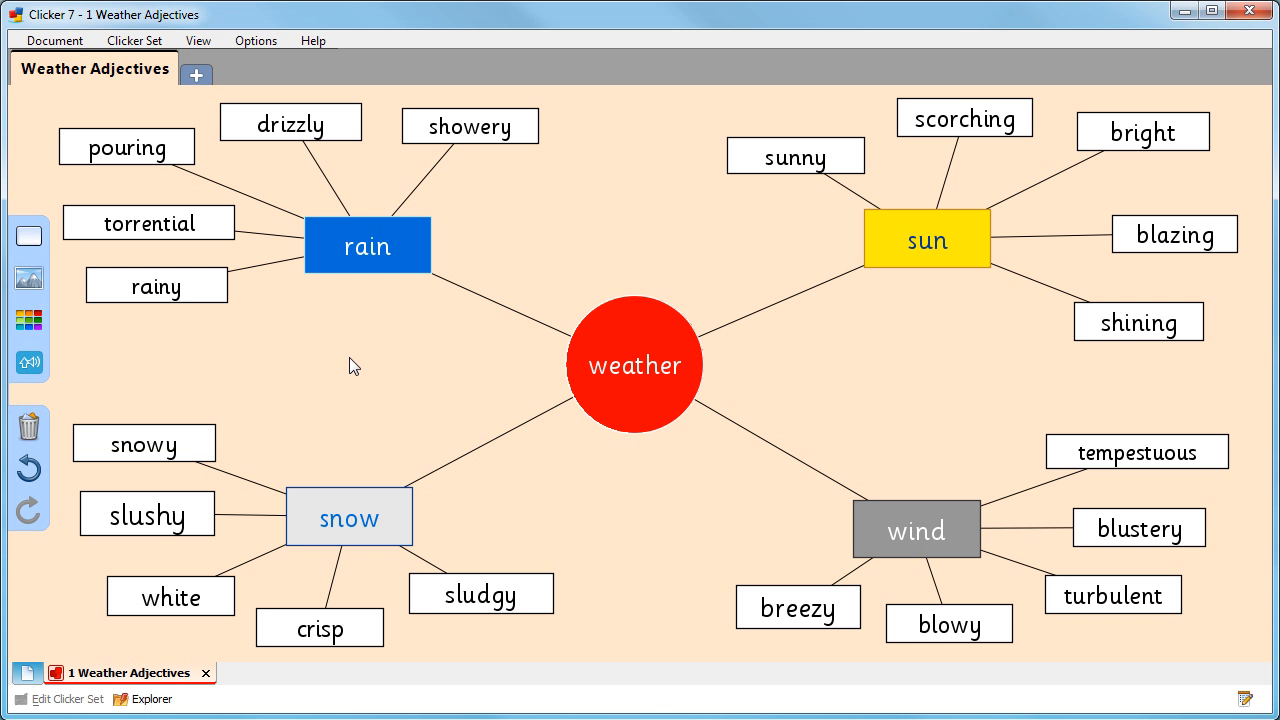
{"action": "mouse_move", "coordinate": [56, 376]}
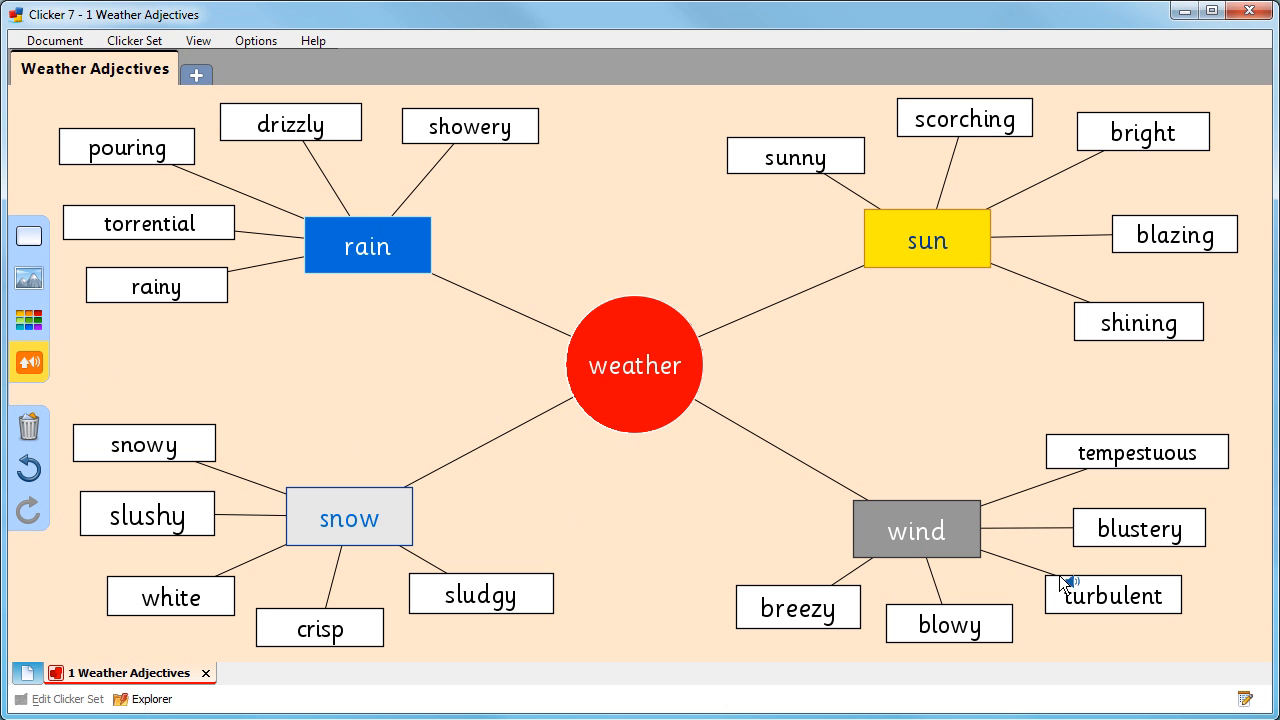
Step: Hear the word 'turbulent' read aloud from its mind map cell
{"action": "left_click", "coordinate": [1112, 596]}
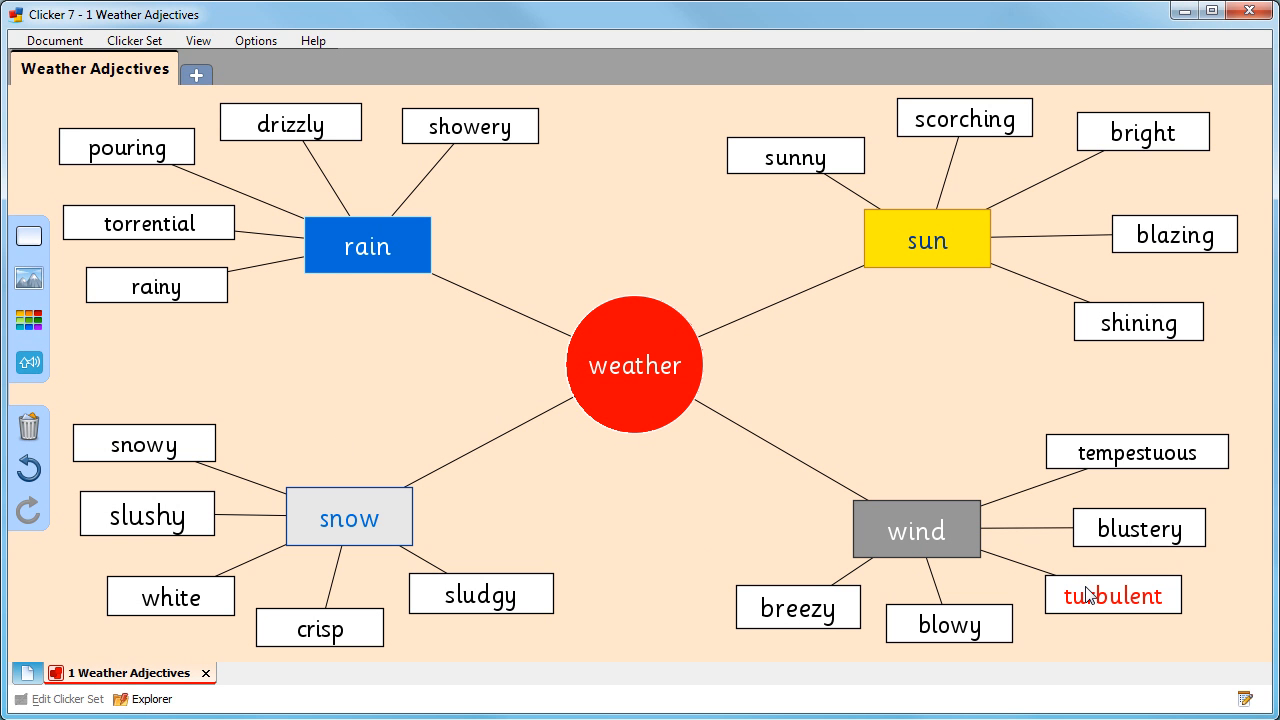
{"action": "left_click", "coordinate": [1112, 594]}
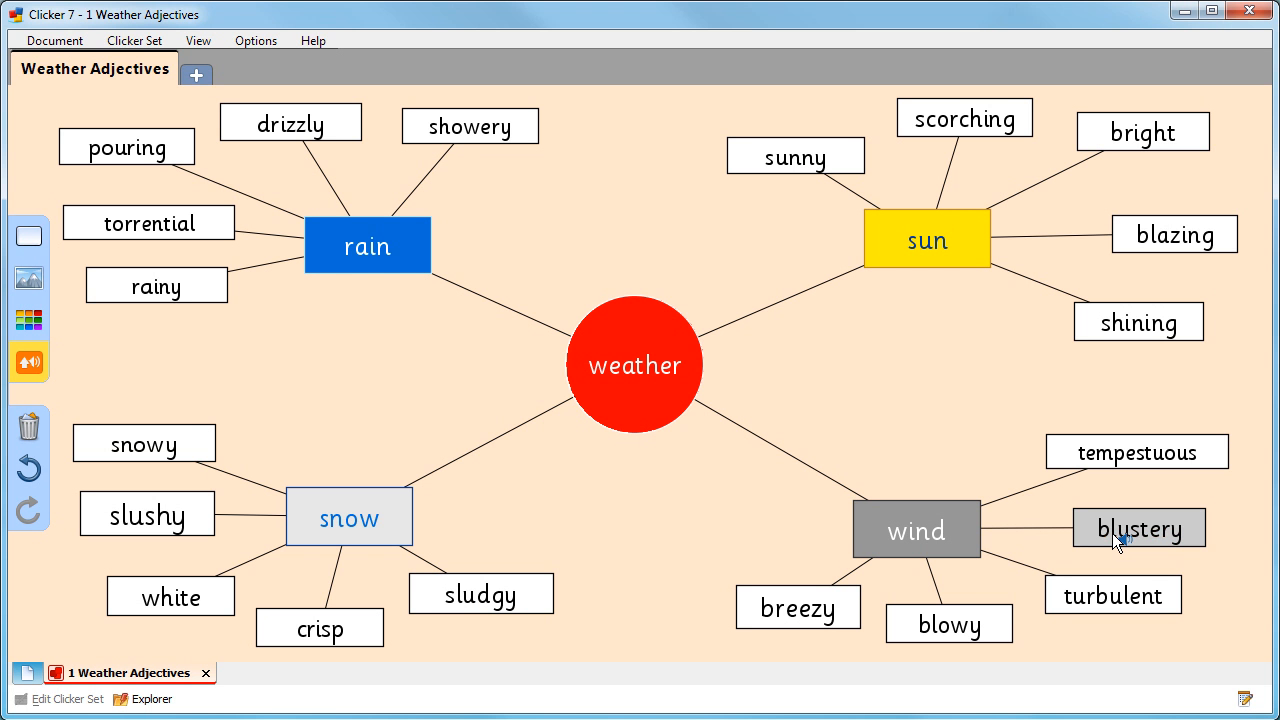
{"action": "mouse_move", "coordinate": [248, 420]}
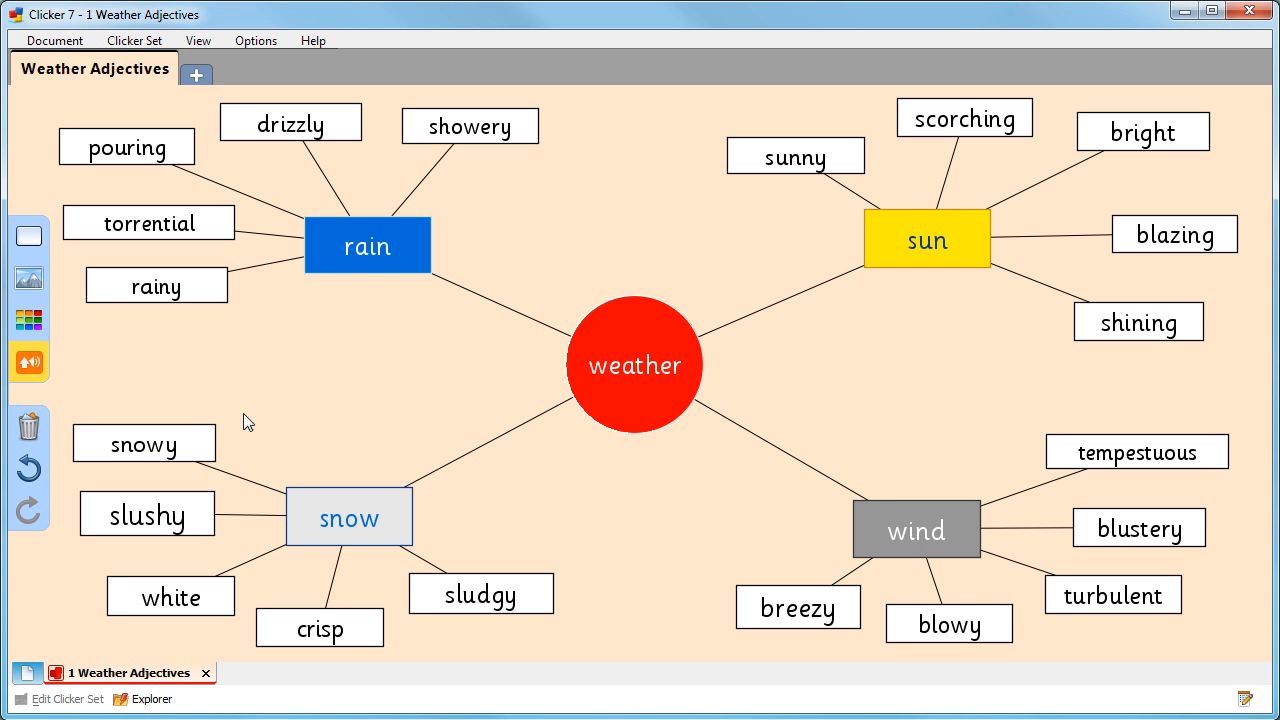
{"action": "mouse_move", "coordinate": [28, 360]}
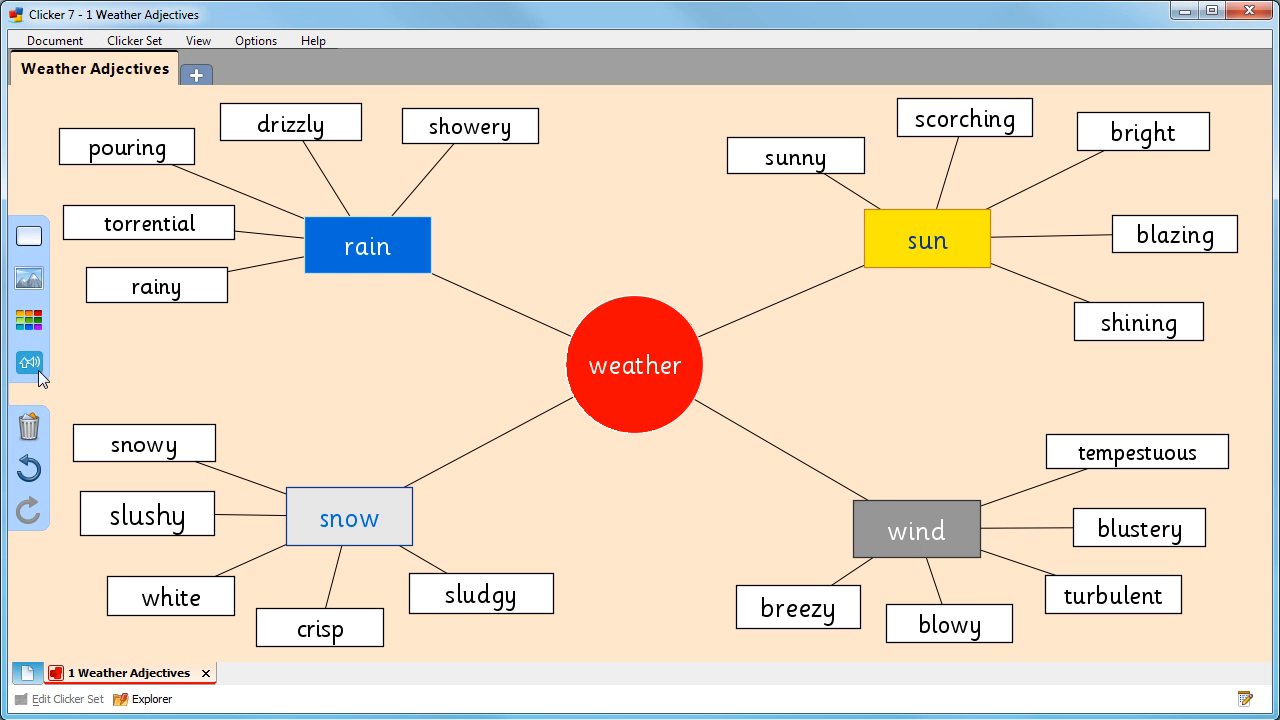
{"action": "mouse_move", "coordinate": [58, 338]}
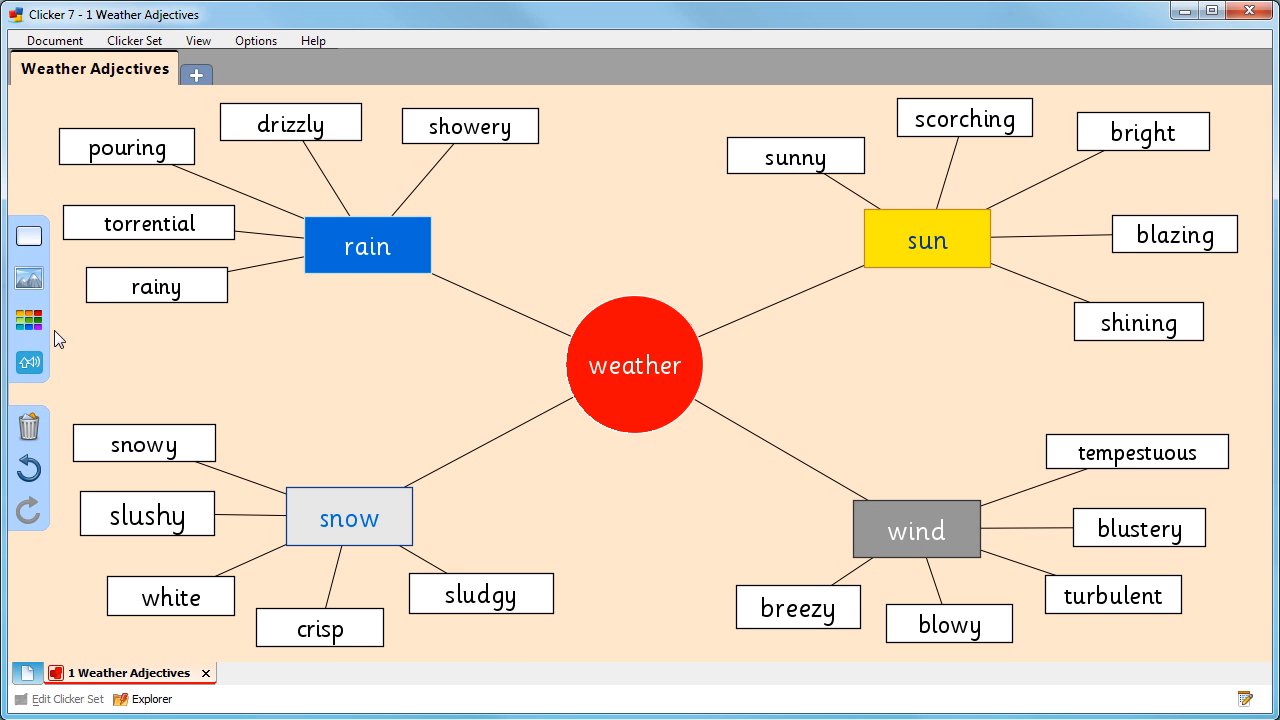
Step: Place a microphone recording object on the board beside the rain branch
{"action": "left_click", "coordinate": [28, 236]}
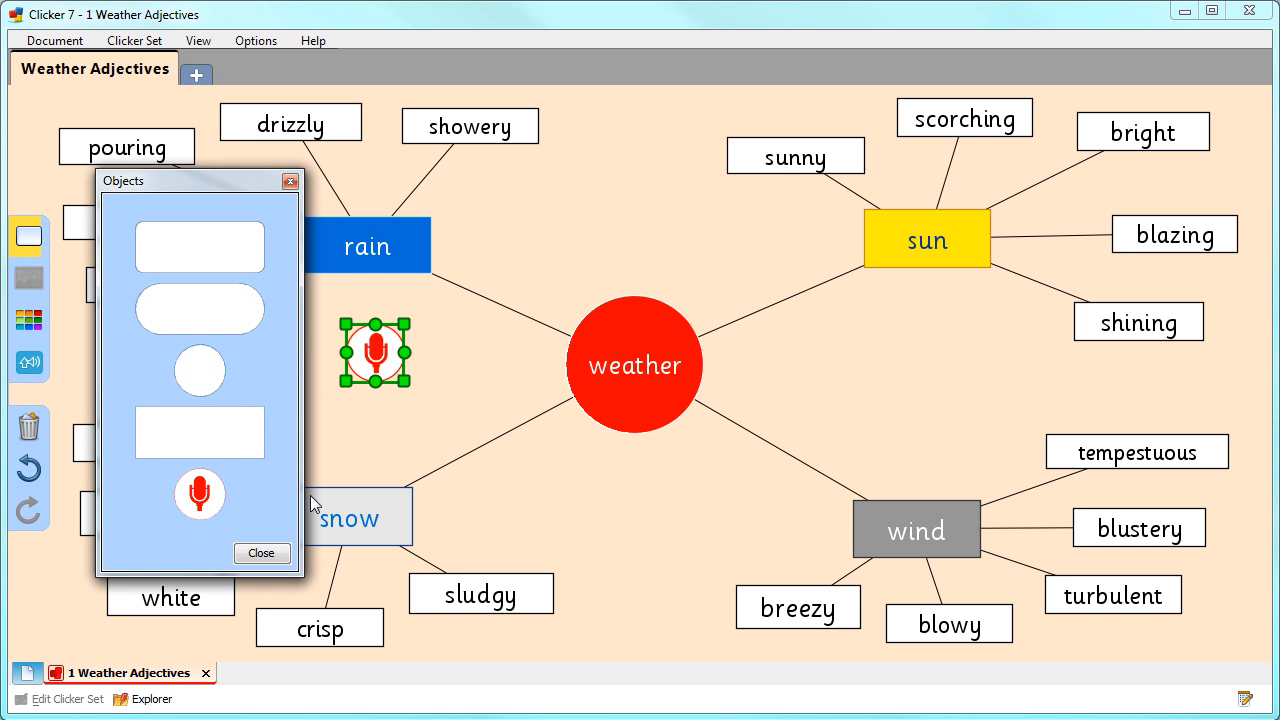
{"action": "left_click", "coordinate": [260, 552]}
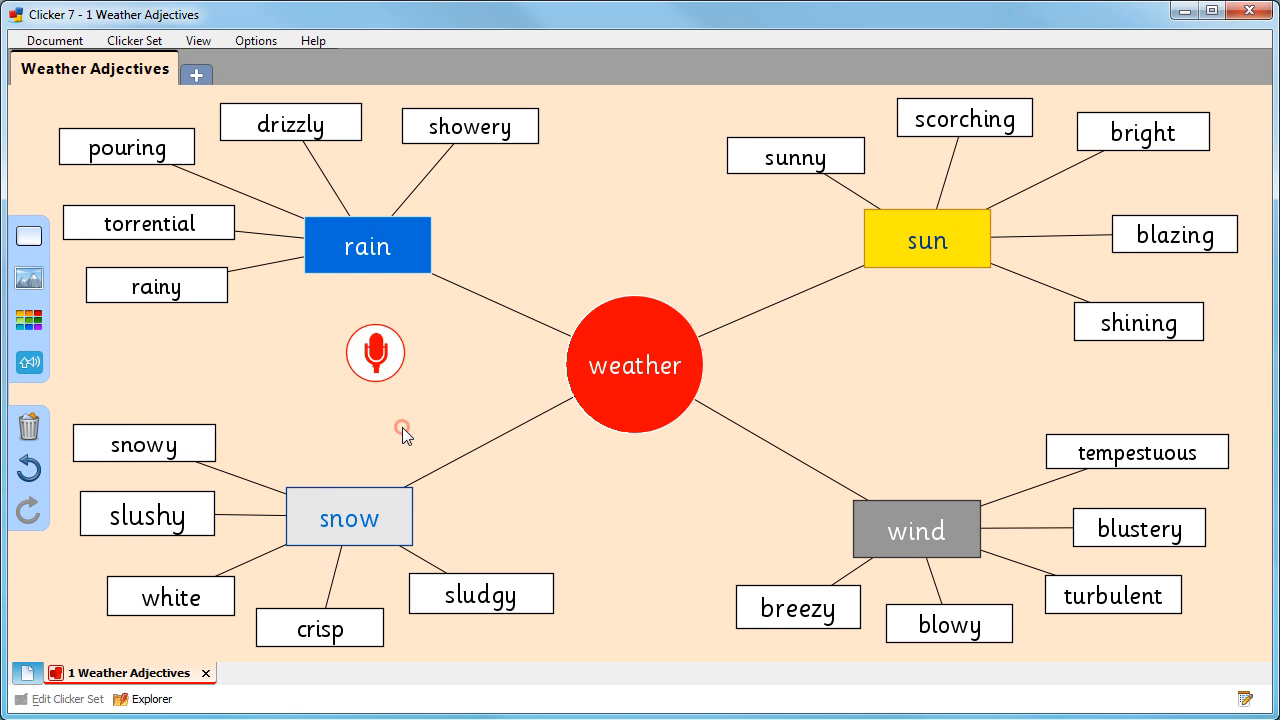
Step: Record a voice note into the microphone object and keep the recording
{"action": "left_click", "coordinate": [376, 352]}
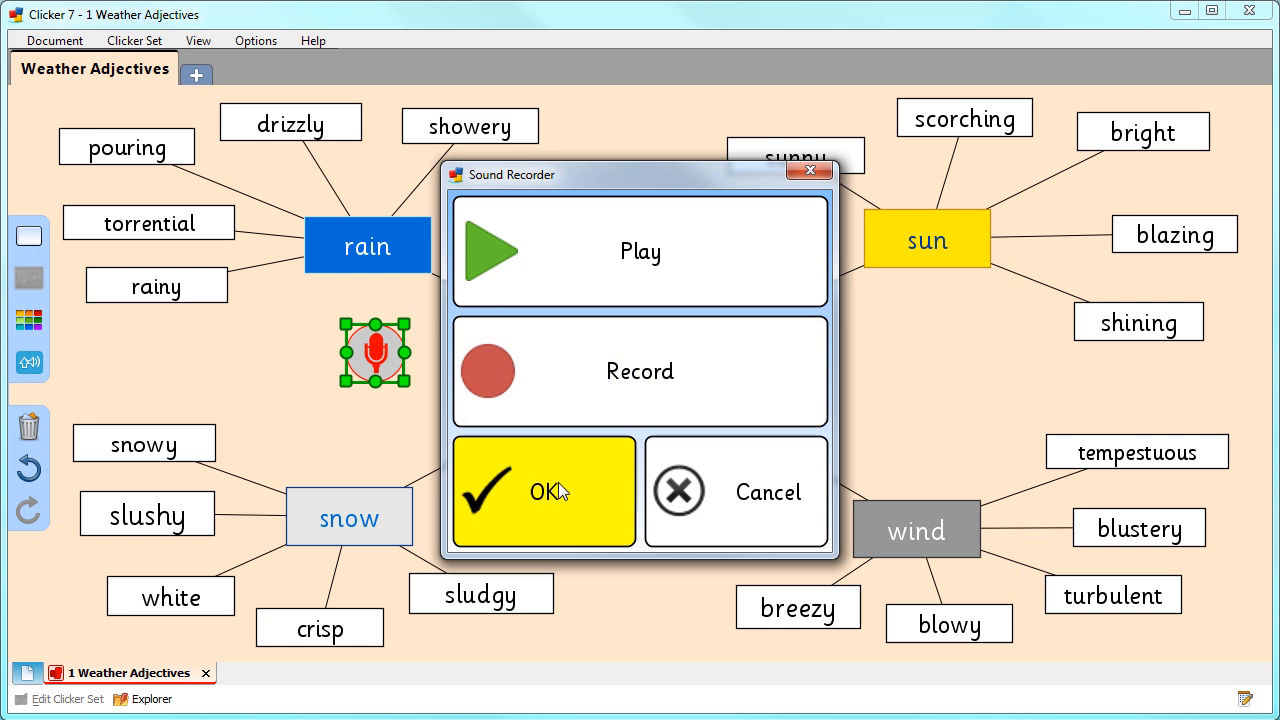
{"action": "left_click", "coordinate": [544, 492]}
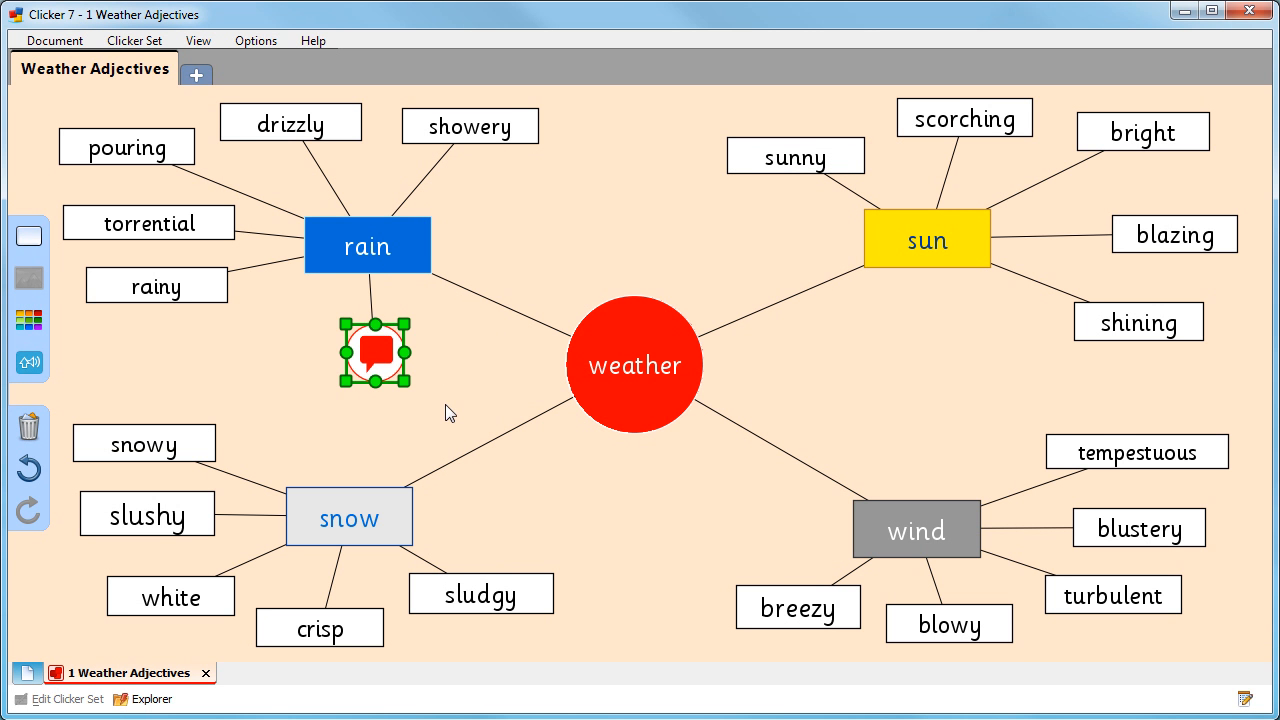
Step: Deselect the speech bubble, then play back the recorded voice note near rain
{"action": "left_click", "coordinate": [448, 412]}
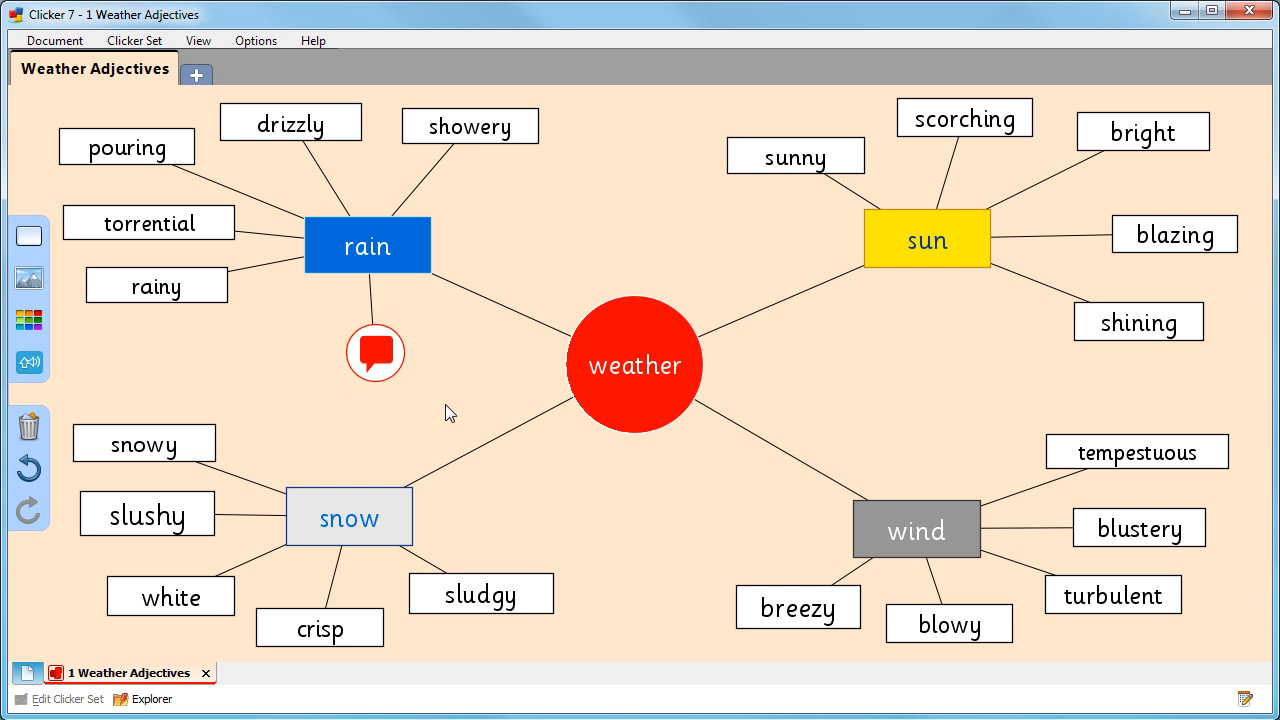
{"action": "mouse_move", "coordinate": [404, 398]}
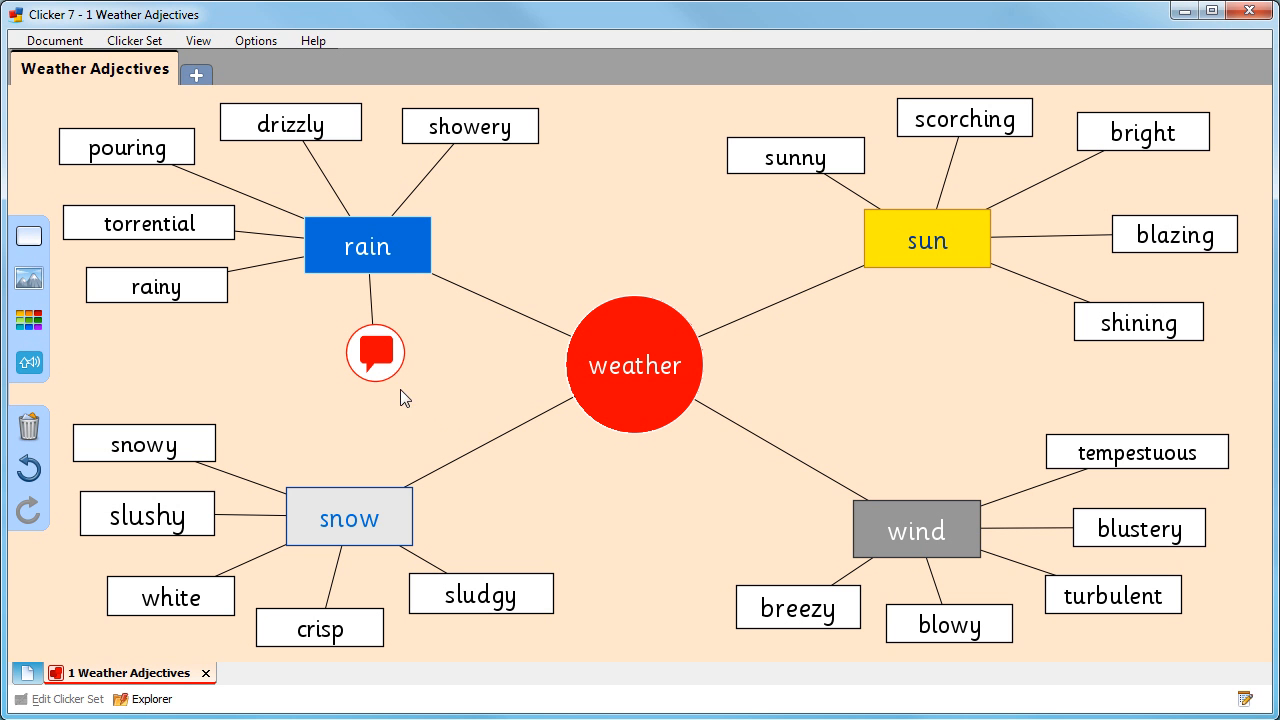
{"action": "left_click", "coordinate": [374, 352]}
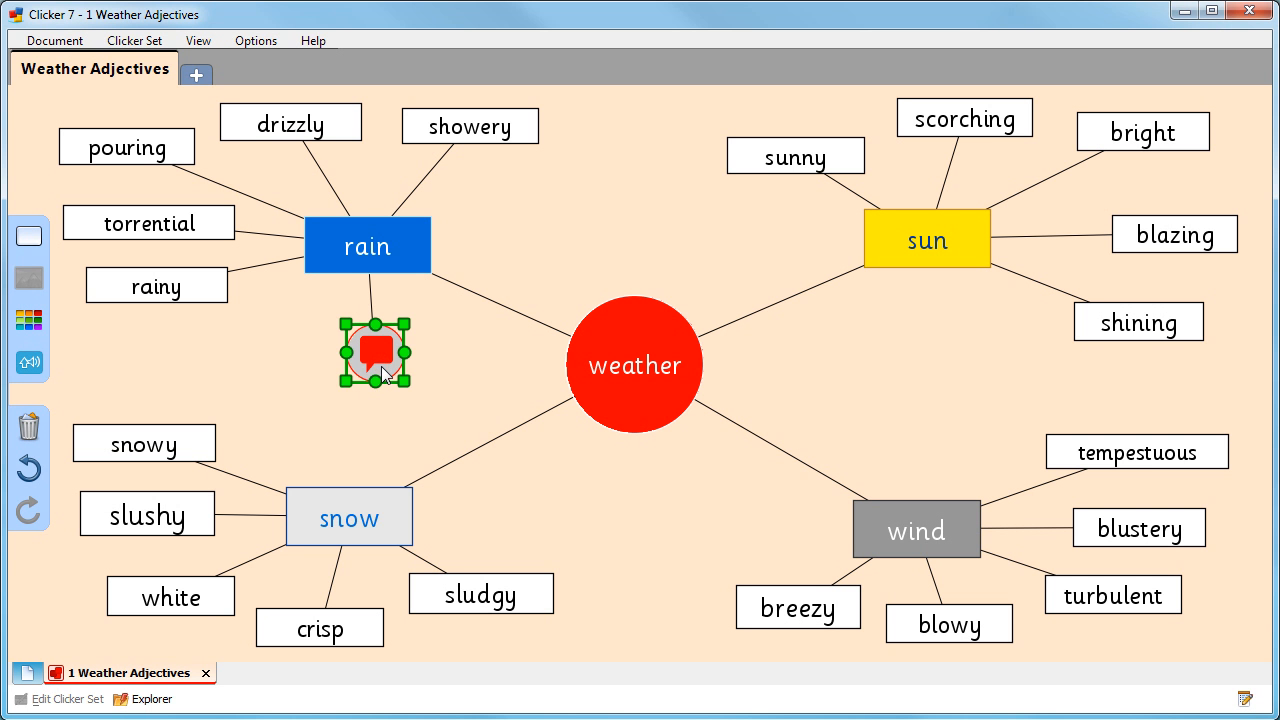